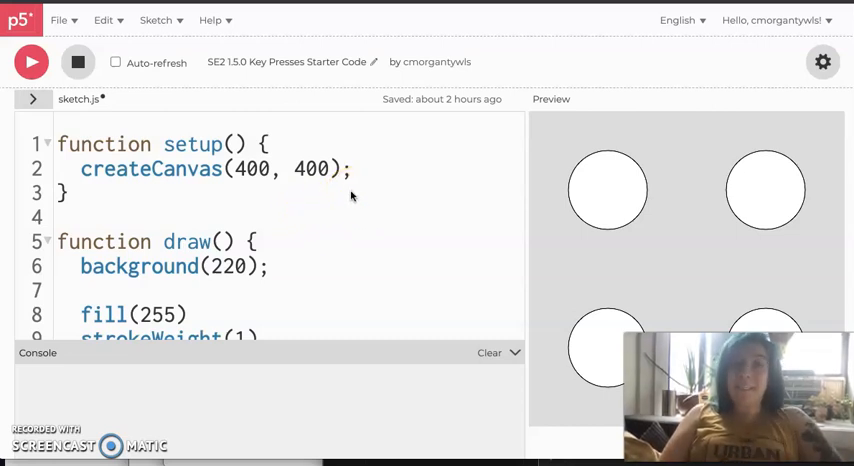
{"action": "mouse_move", "coordinate": [78, 32]}
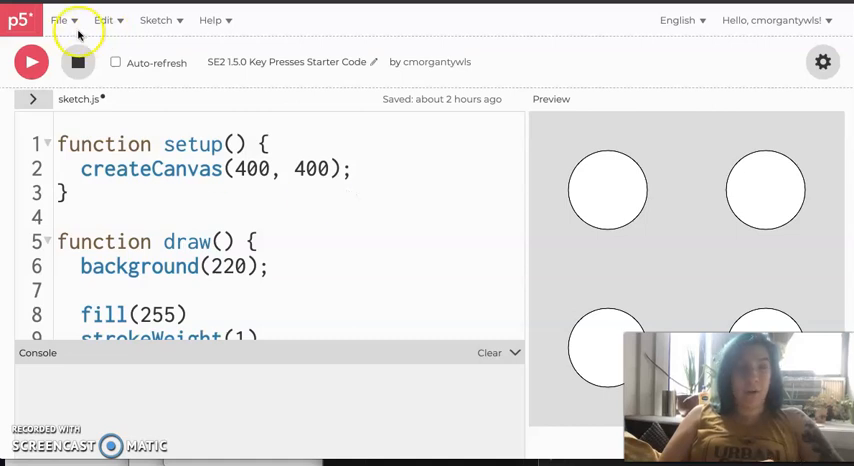
- Duplicate the Key Presses Starter Code sketch from the File menu
{"action": "left_click", "coordinate": [58, 20]}
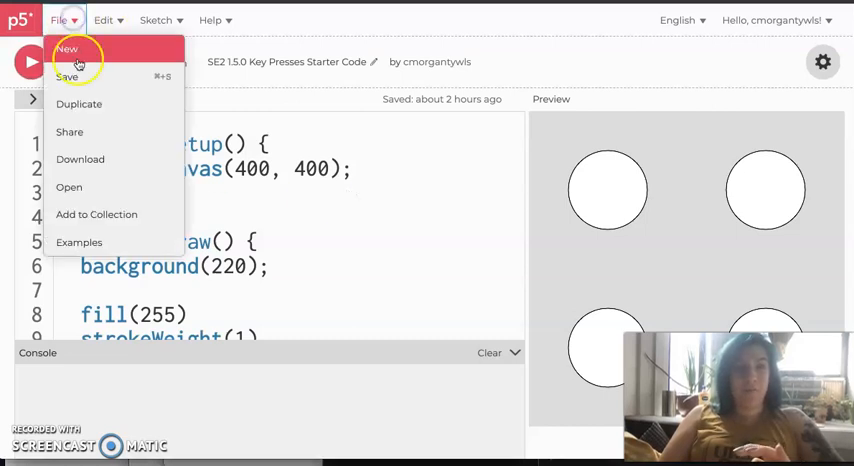
{"action": "mouse_move", "coordinate": [80, 104]}
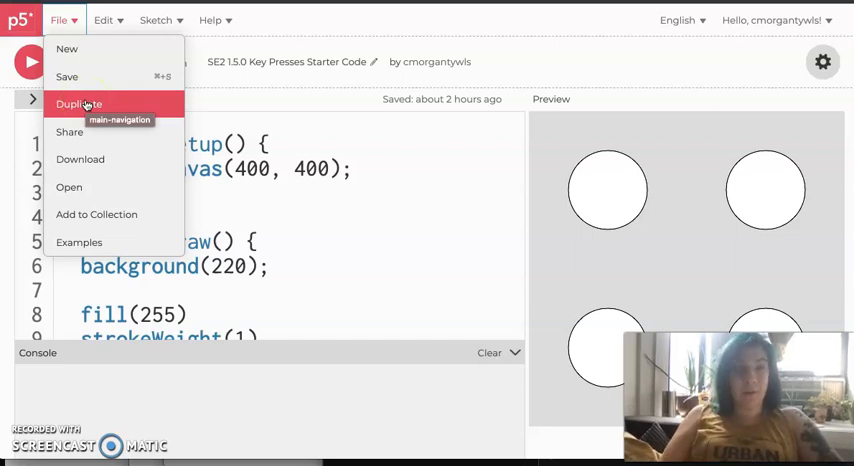
{"action": "left_click", "coordinate": [80, 104]}
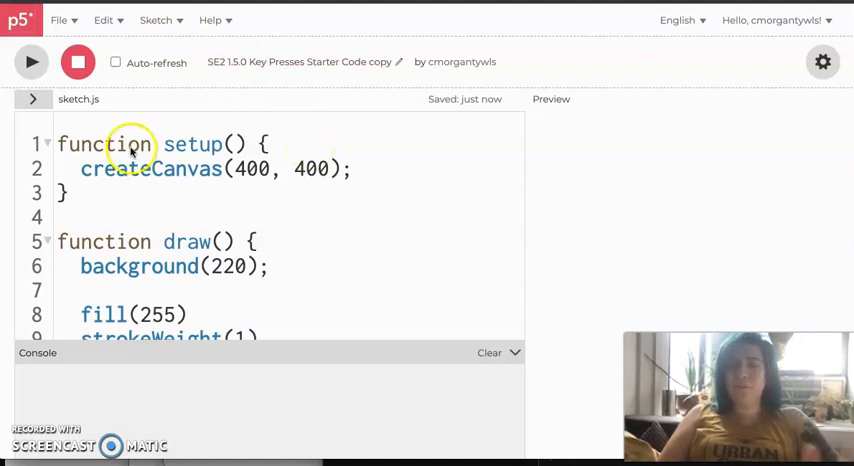
{"action": "mouse_move", "coordinate": [180, 144]}
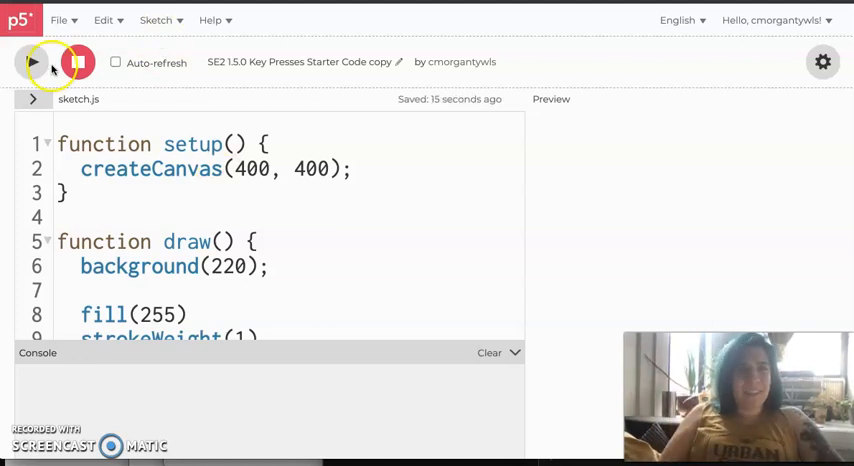
- Run the sketch to preview the four circles and place the cursor at the top of sketch.js
{"action": "left_click", "coordinate": [32, 62]}
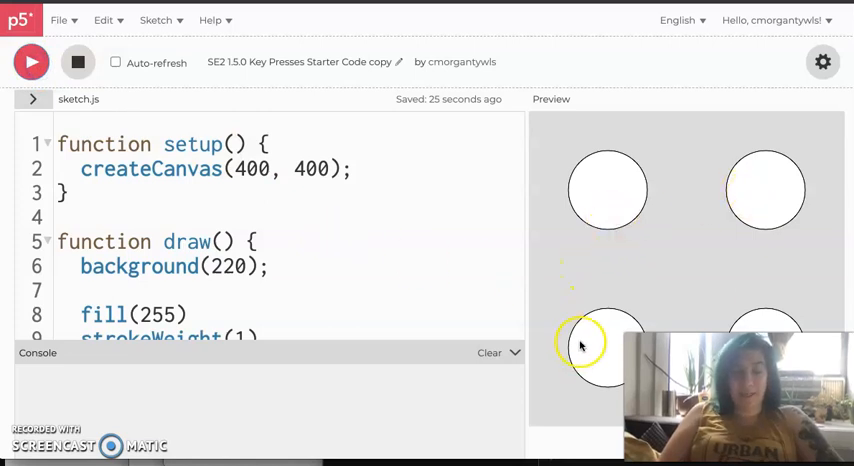
{"action": "mouse_move", "coordinate": [784, 216]}
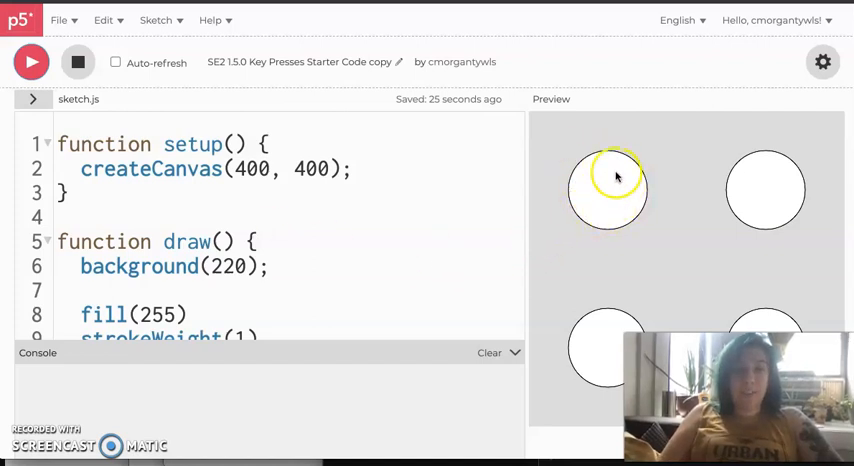
{"action": "scroll", "scroll_direction": "down", "scroll_amount": 3}
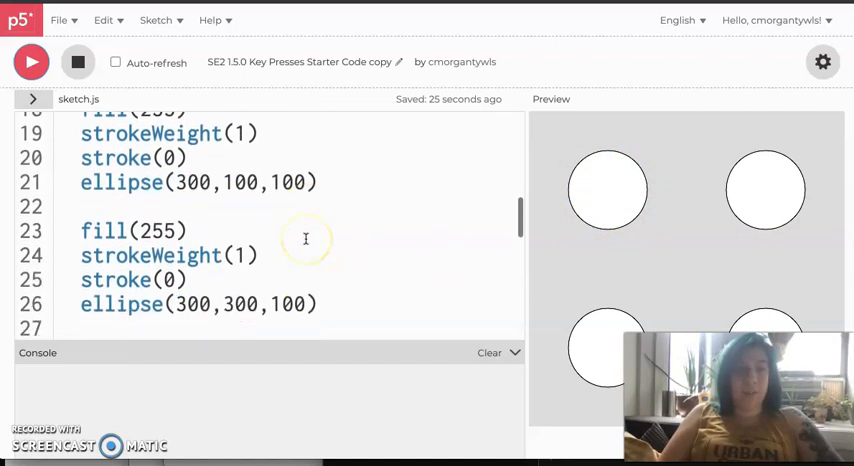
{"action": "scroll", "scroll_direction": "down", "scroll_amount": 3}
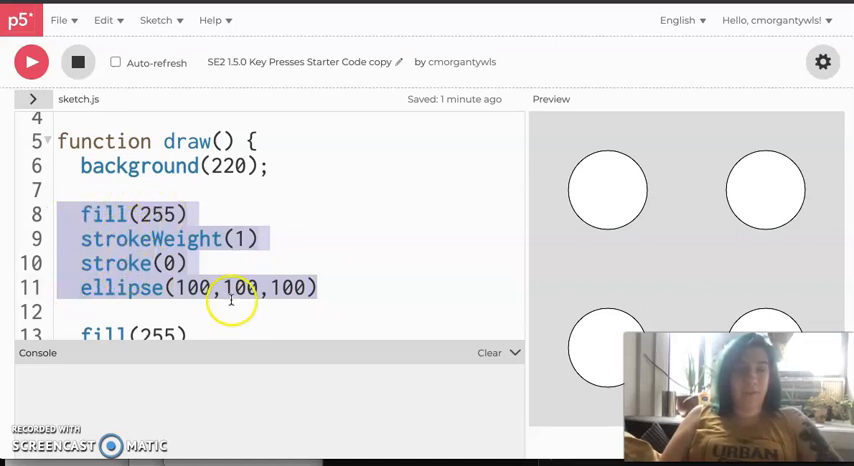
{"action": "left_click", "coordinate": [258, 288]}
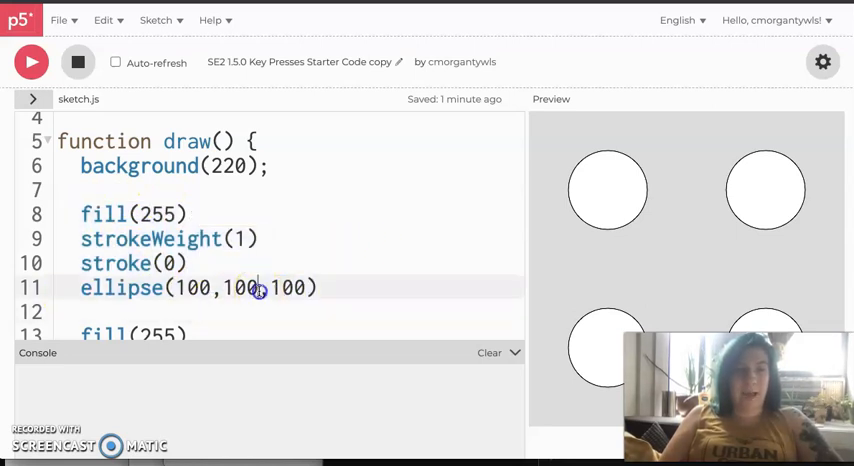
{"action": "double_click", "coordinate": [238, 288]}
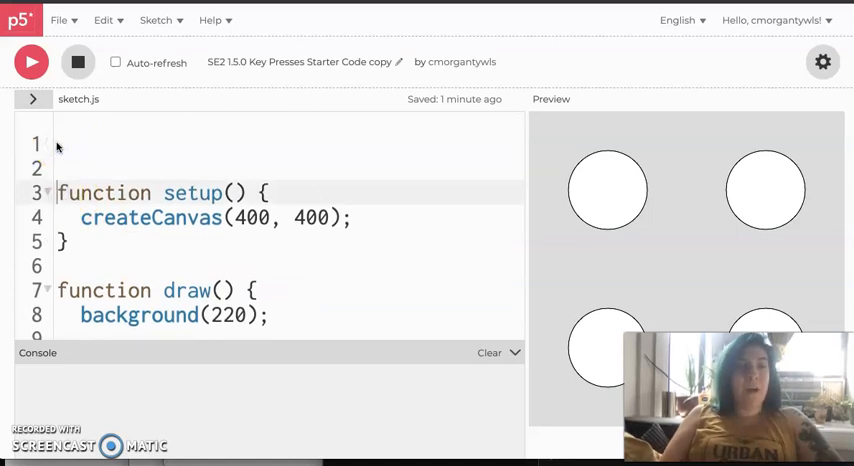
- Declare 'var c1Color //controls color of top left circle' on line 1
{"action": "type", "text": "var"}
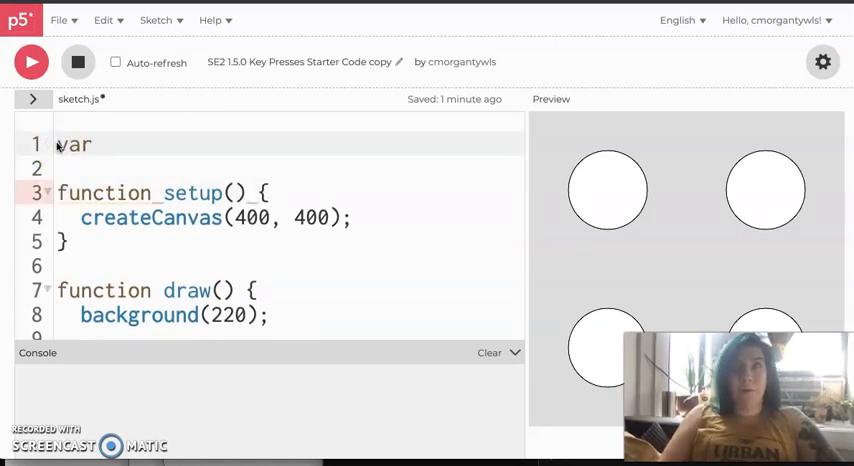
{"action": "type", "text": "c1"}
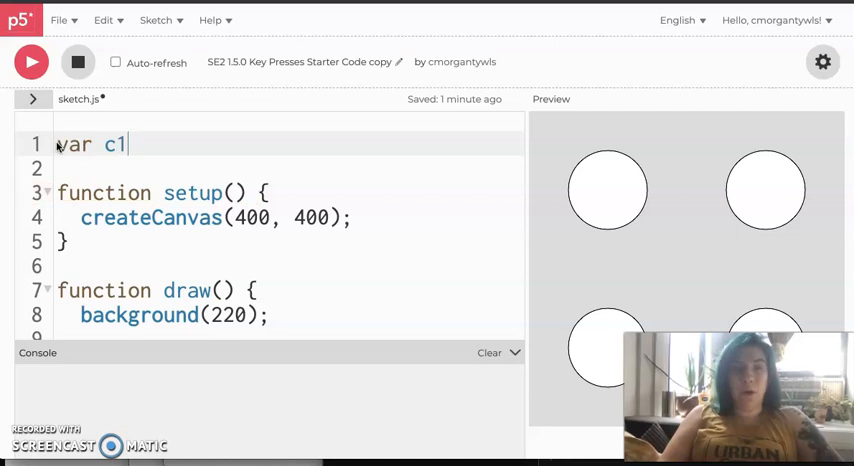
{"action": "type", "text": "Color"}
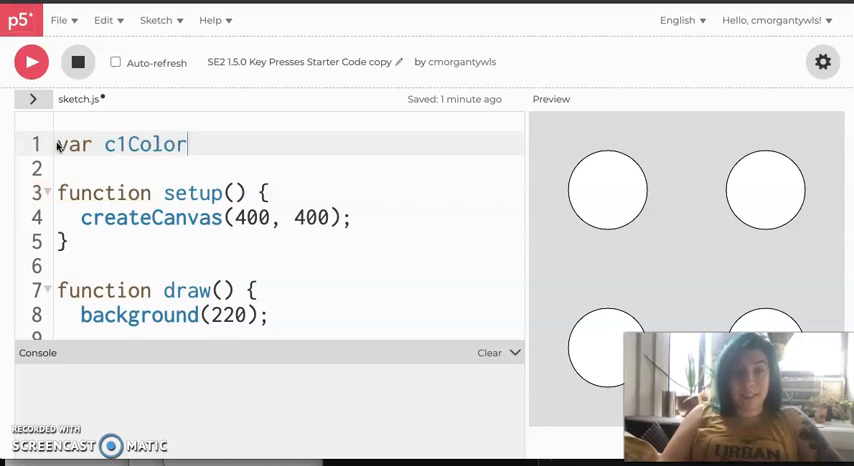
{"action": "type", "text": "//con"}
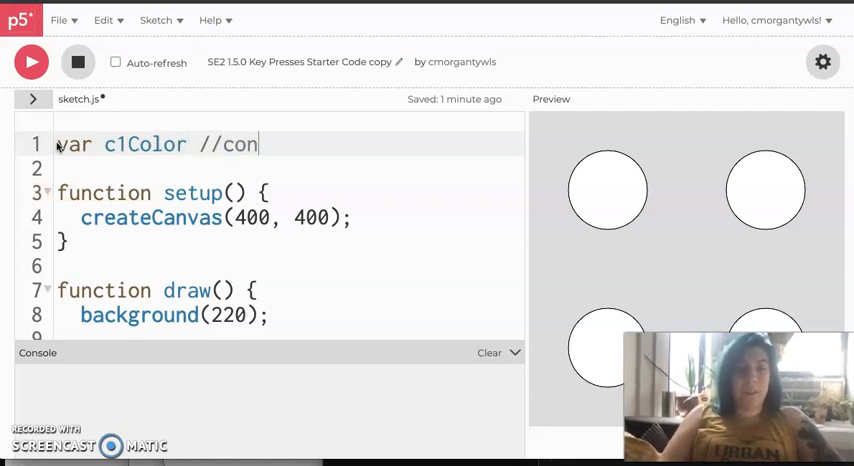
{"action": "type", "text": "trols color of top left circle"}
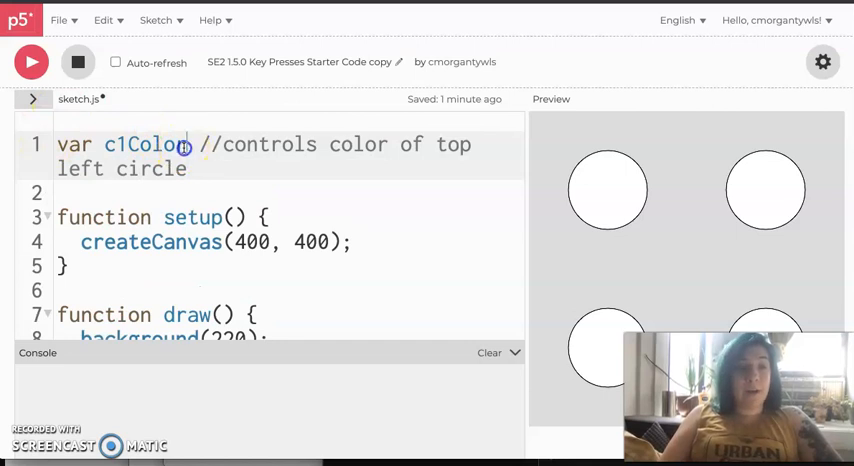
- Set c1Color = color(0,0,255) inside setup so the circle starts blue
{"action": "double_click", "coordinate": [144, 144]}
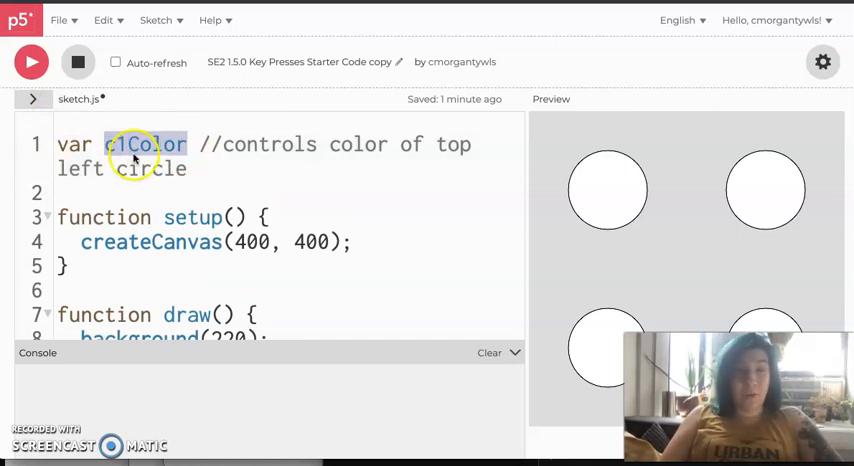
{"action": "double_click", "coordinate": [144, 144]}
{"action": "type", "text": "c1Color = color("}
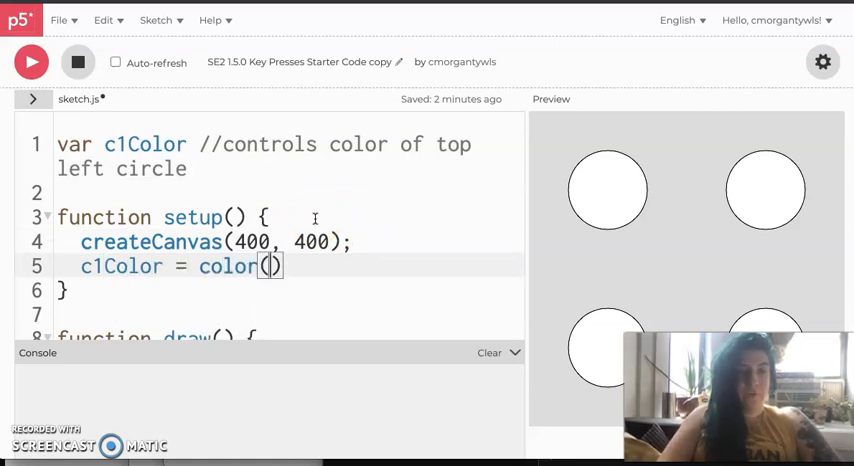
{"action": "type", "text": "0"}
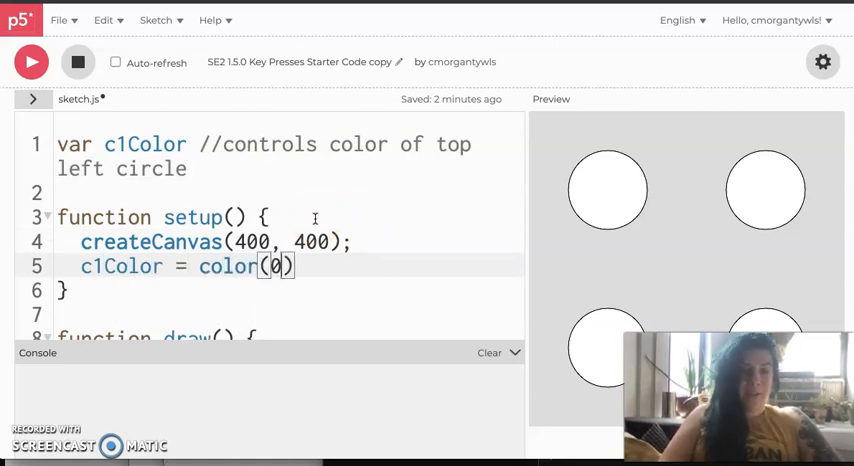
{"action": "type", "text": ",0,255"}
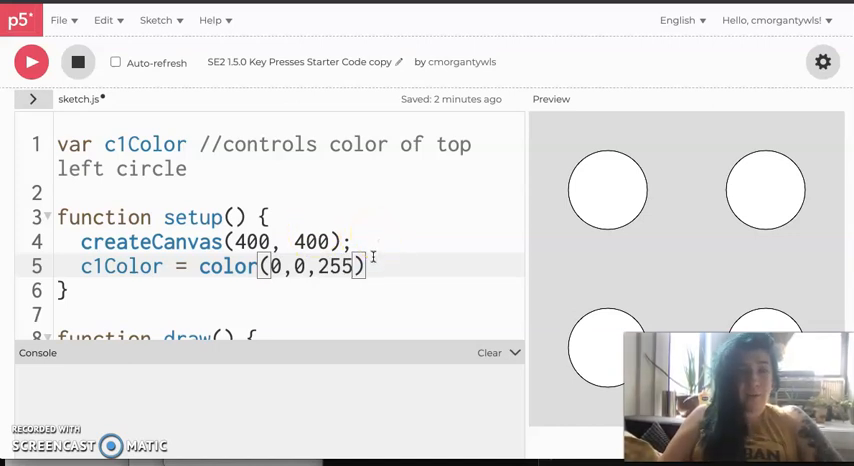
{"action": "scroll", "scroll_direction": "down", "scroll_amount": 3}
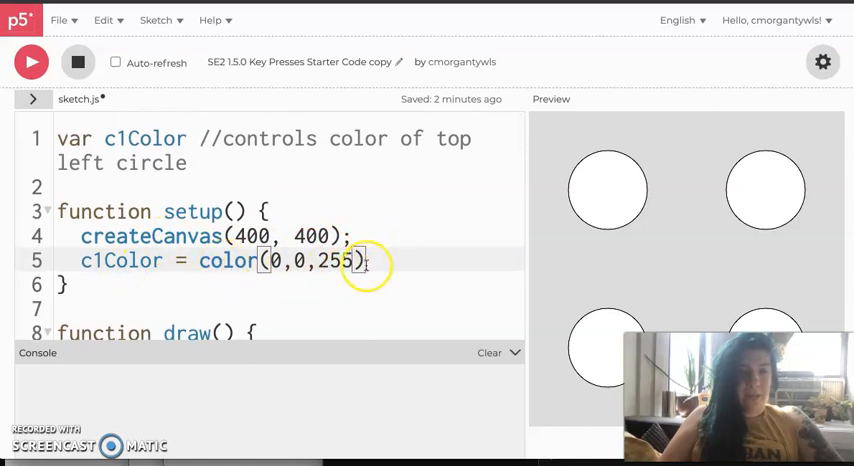
- Change the top left ellipse's fill(255) to fill(c1Color) and re-run to show it blue
{"action": "scroll", "scroll_direction": "down", "scroll_amount": 3}
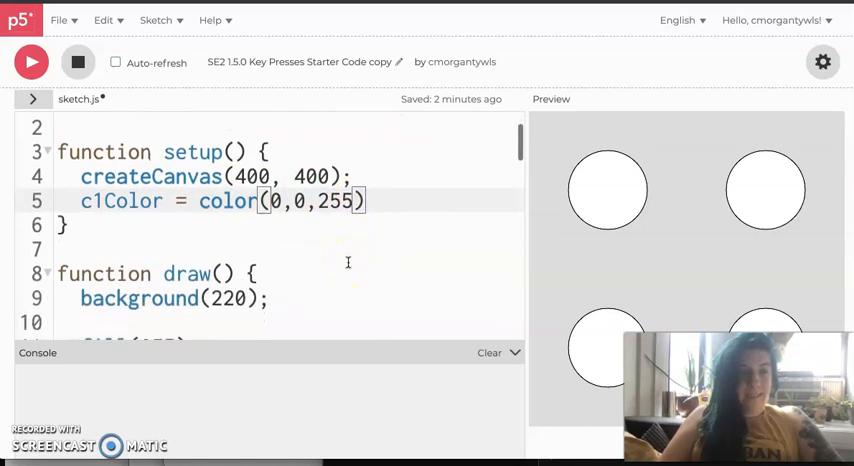
{"action": "scroll", "scroll_direction": "down", "scroll_amount": 3}
{"action": "type", "text": "c1"}
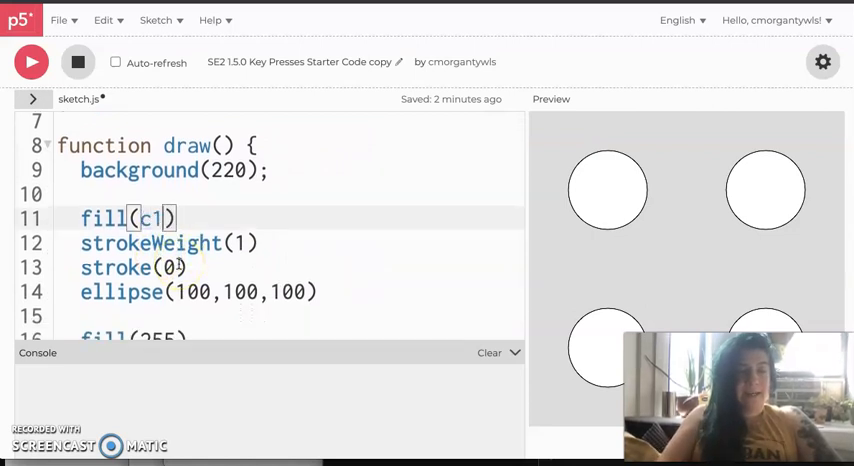
{"action": "type", "text": "Color"}
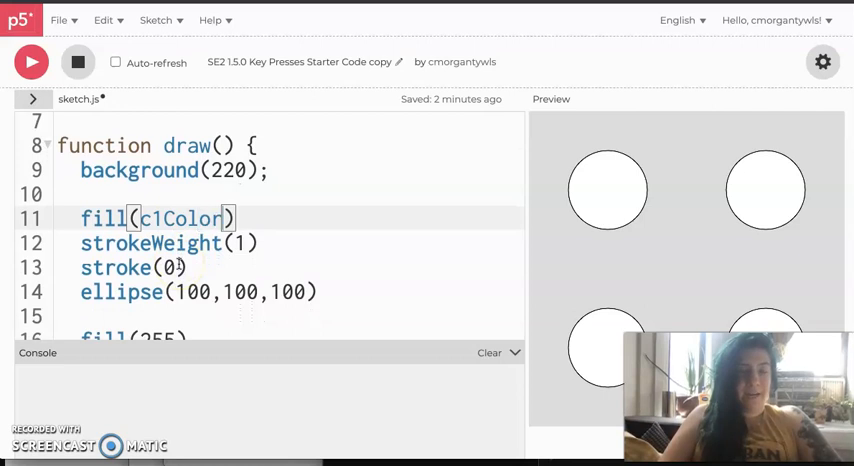
{"action": "left_click", "coordinate": [30, 62]}
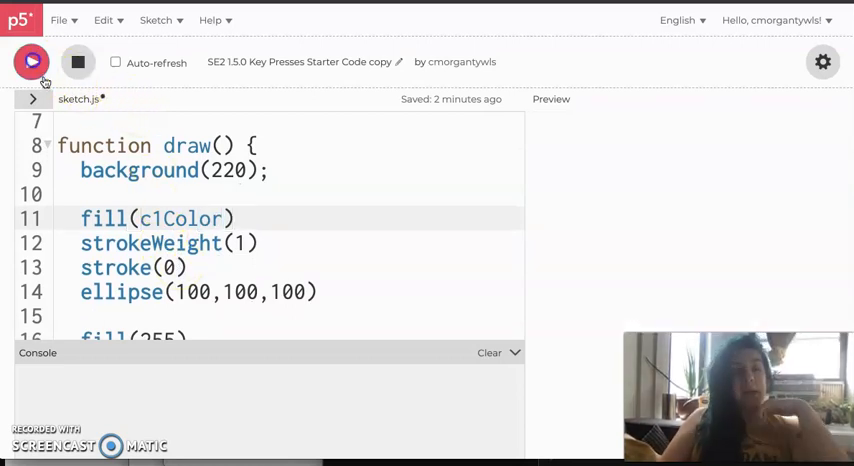
{"action": "left_click", "coordinate": [32, 62]}
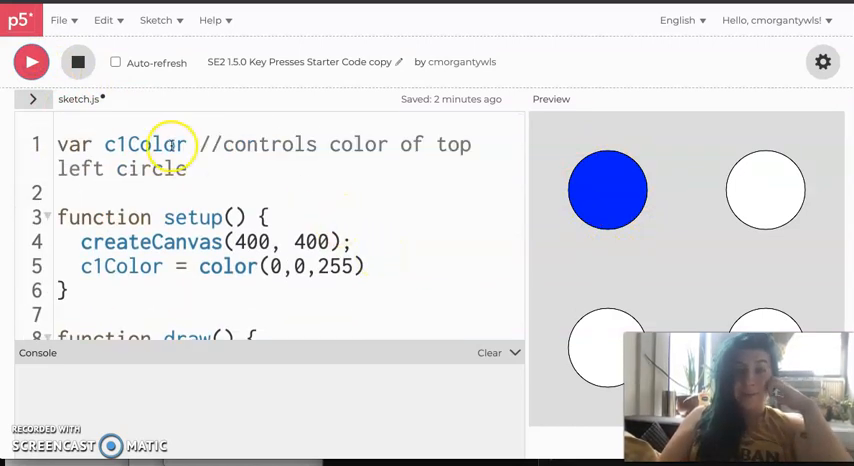
{"action": "scroll", "scroll_direction": "down", "scroll_amount": 3}
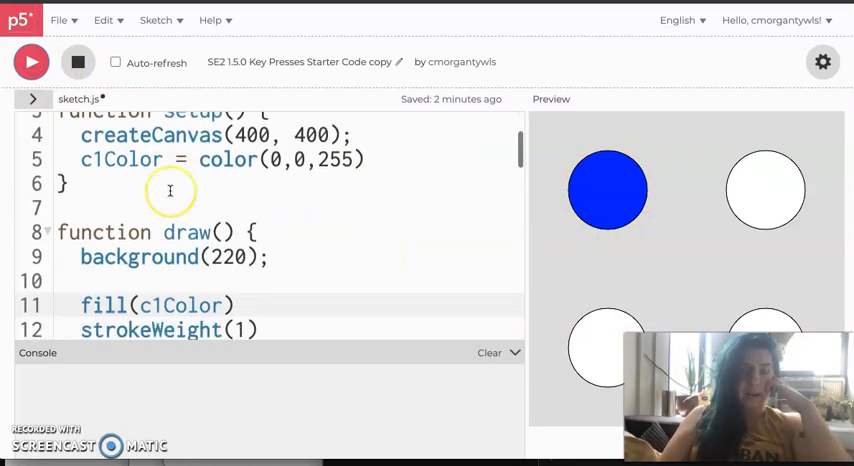
{"action": "scroll", "scroll_direction": "down", "scroll_amount": 3}
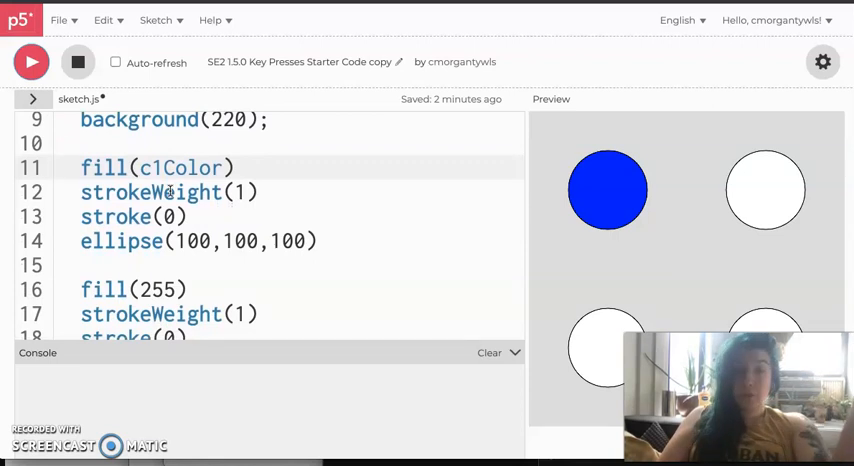
{"action": "scroll", "scroll_direction": "down", "scroll_amount": 3}
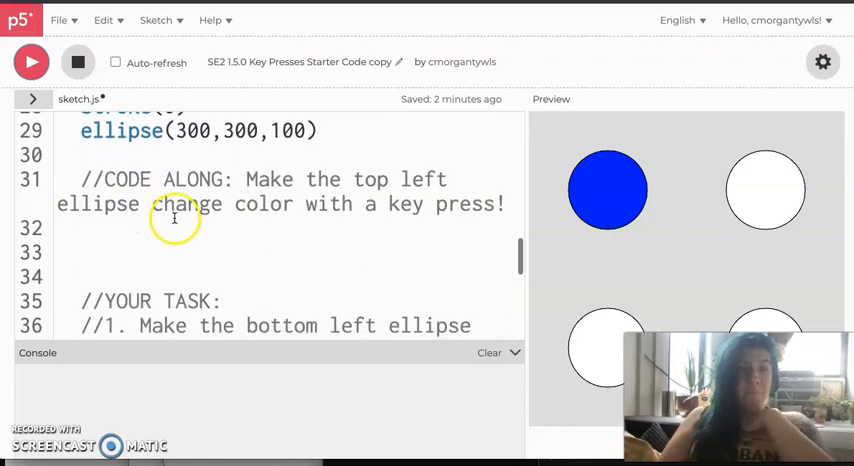
- Write the condition if(keyIsPressed && key == 'r'){ } below the CODE ALONG comment
{"action": "left_click", "coordinate": [172, 228]}
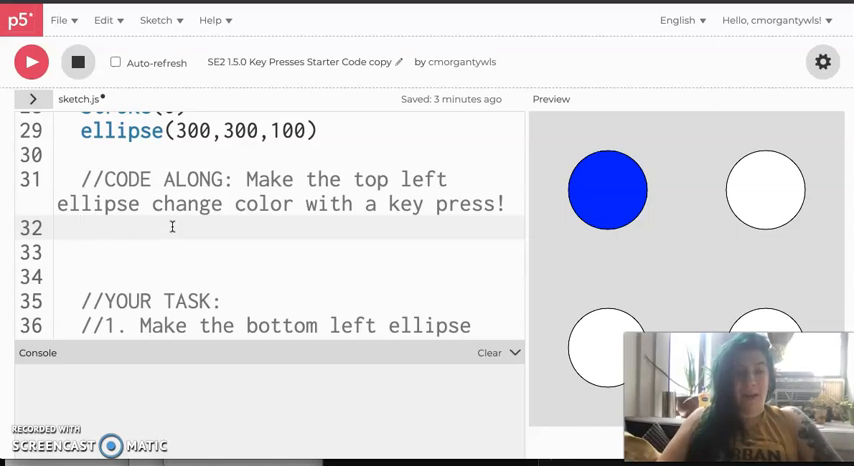
{"action": "type", "text": "if()"}
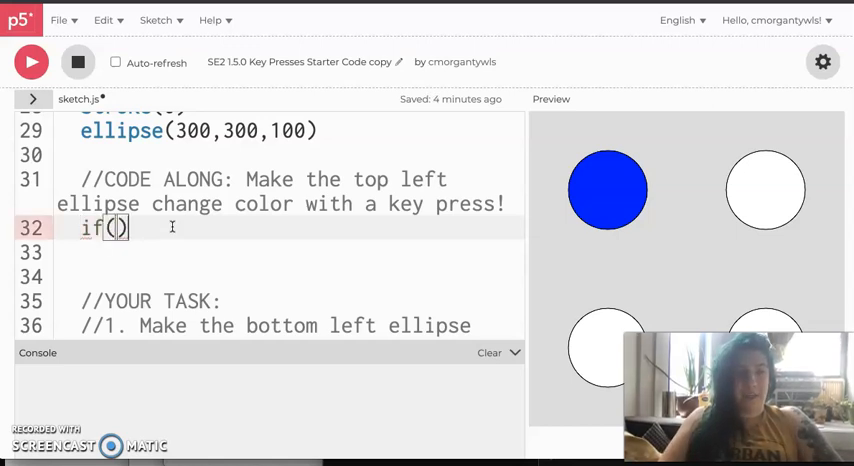
{"action": "type", "text": "{"}
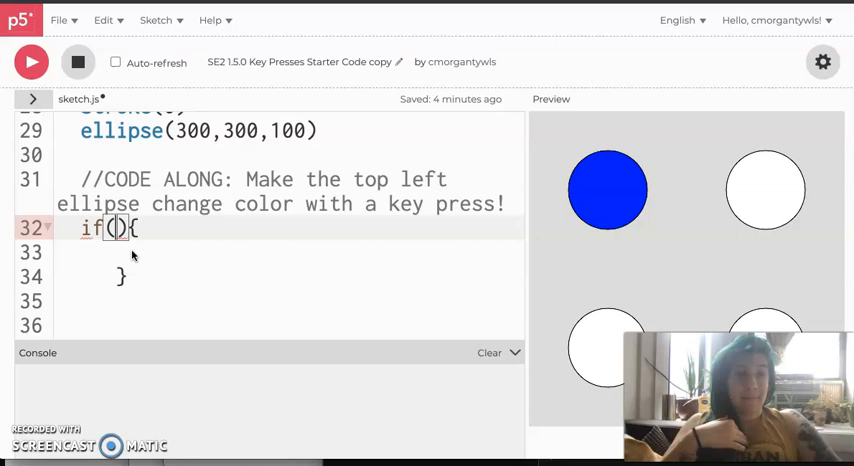
{"action": "type", "text": "keyI"}
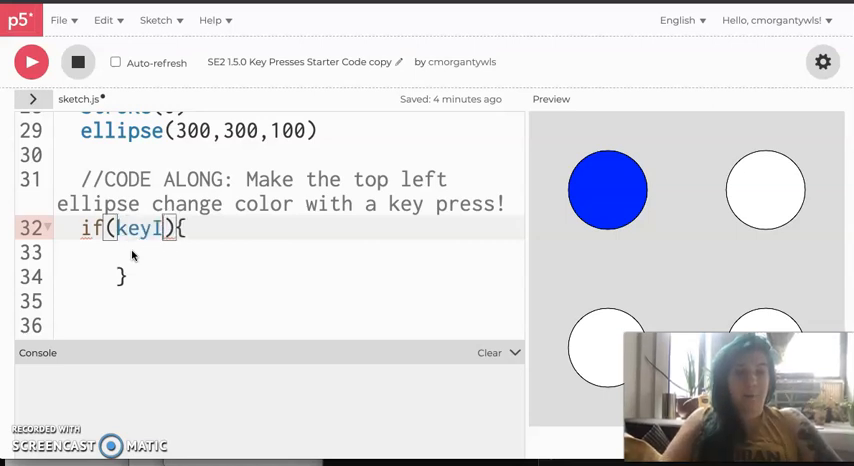
{"action": "type", "text": "sPressed"}
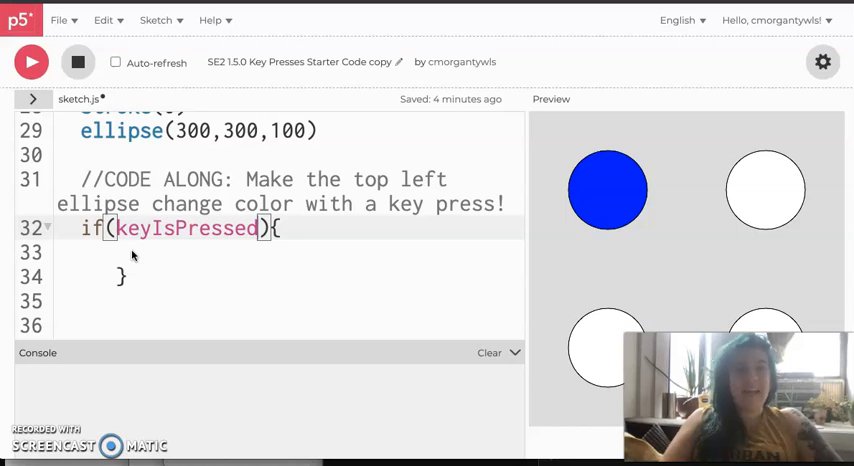
{"action": "type", "text": "&&"}
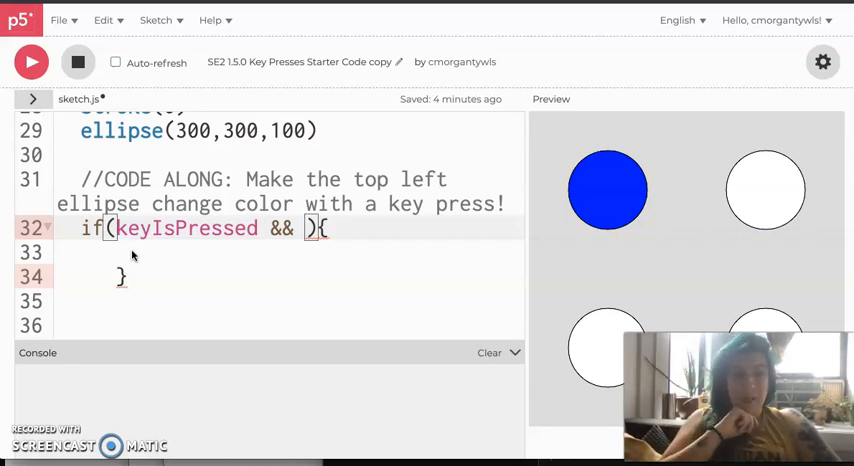
{"action": "type", "text": "key == '"}
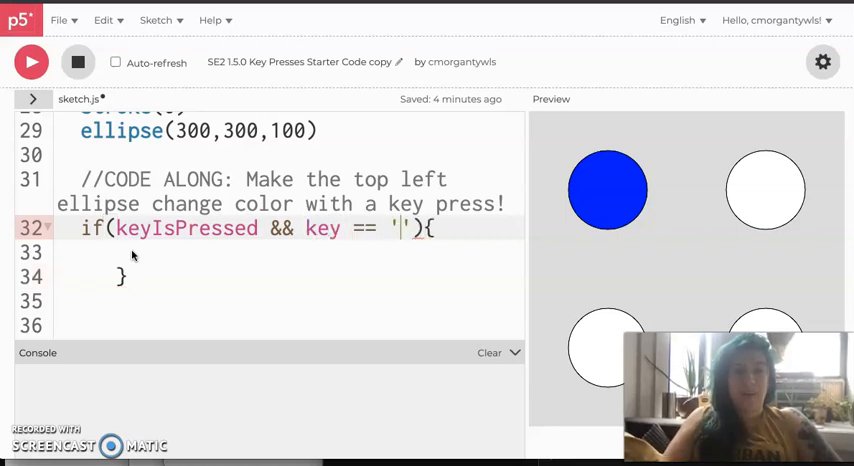
{"action": "type", "text": "r"}
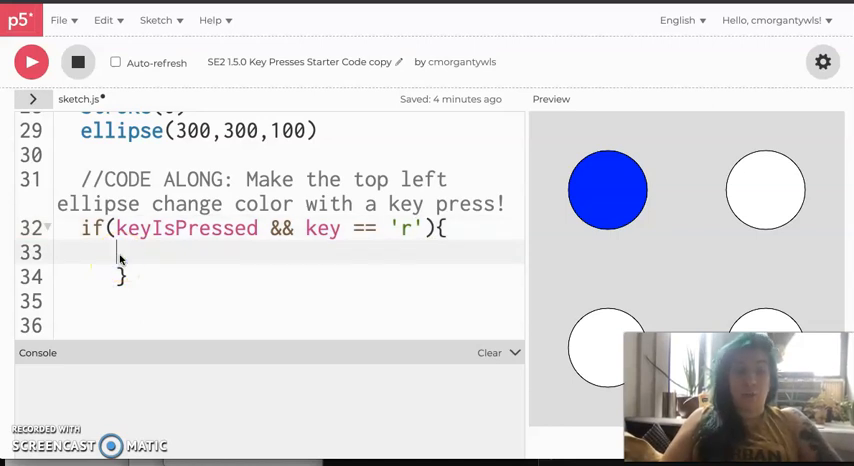
- Inside that if block, set c1Color = color(255,0,0) for red
{"action": "type", "text": "c1Color = color("}
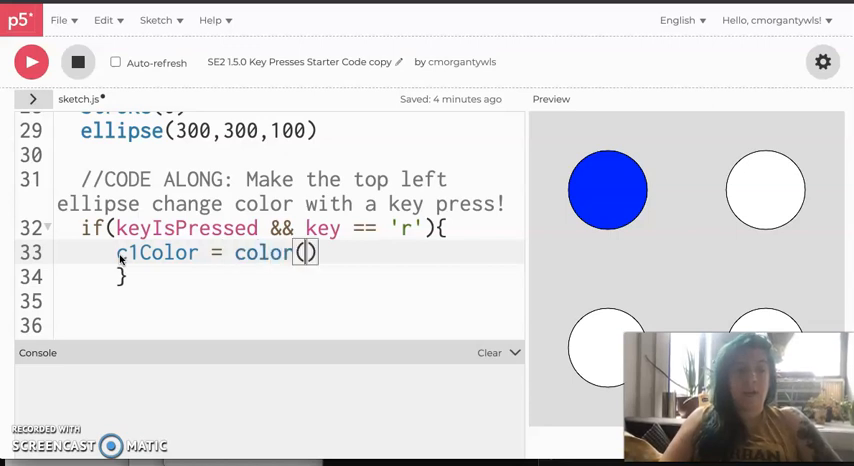
{"action": "type", "text": "255,0,"}
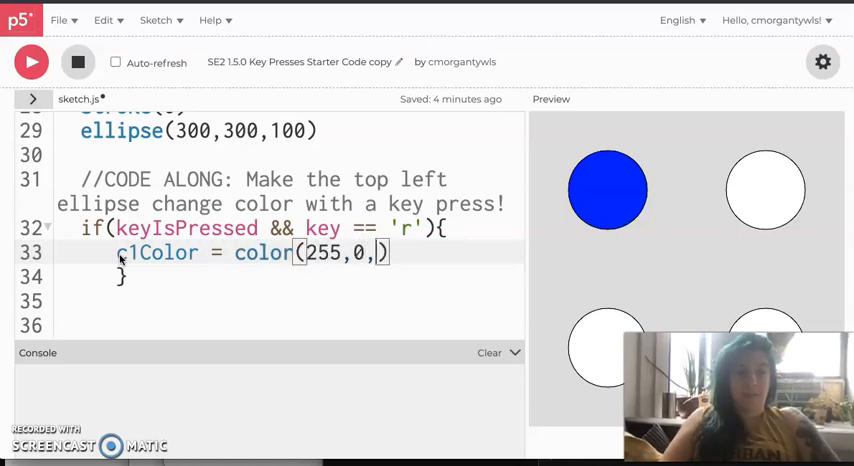
{"action": "type", "text": "0"}
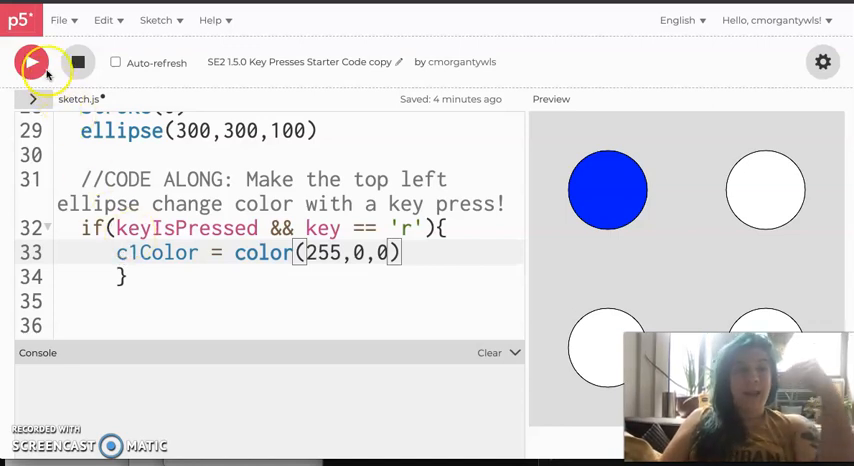
- Run the sketch and press r to turn the top-left circle red
{"action": "left_click", "coordinate": [32, 62]}
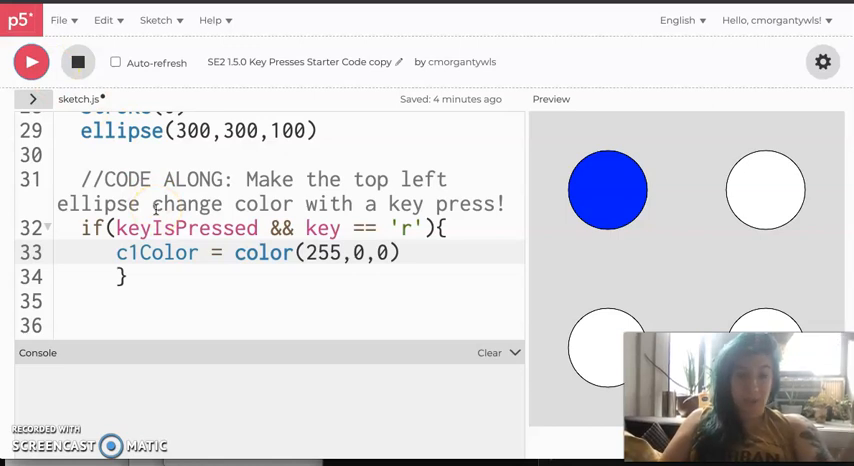
{"action": "mouse_move", "coordinate": [620, 200]}
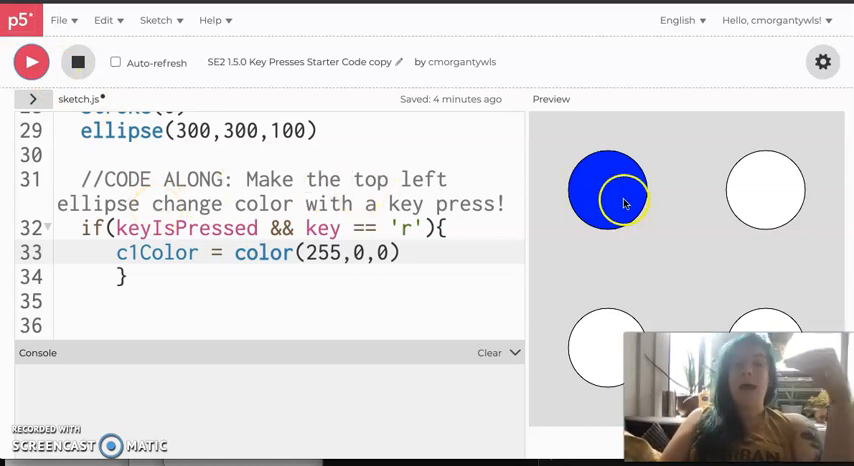
{"action": "mouse_move", "coordinate": [704, 200]}
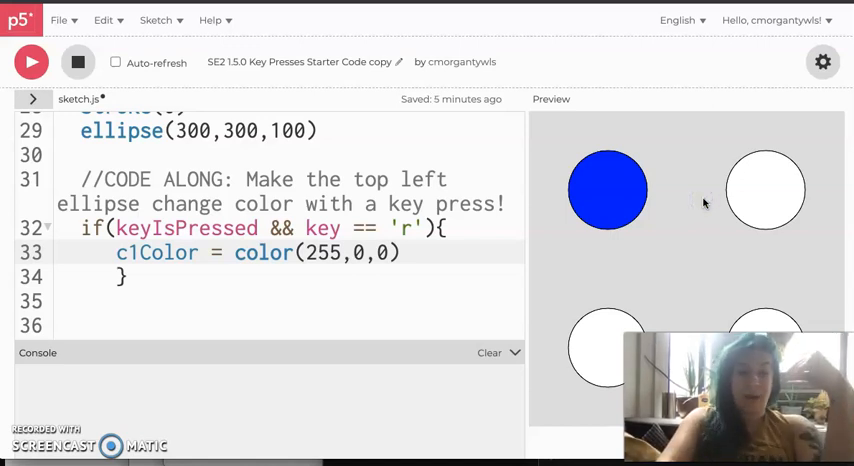
{"action": "key", "text": "r"}
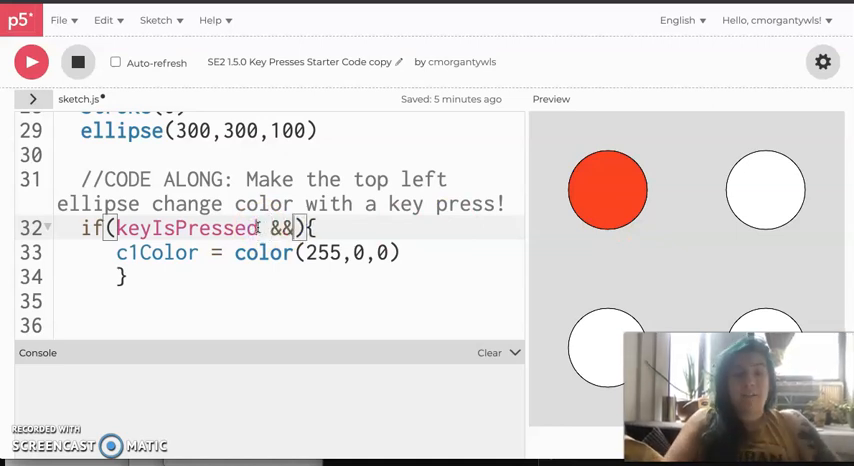
- Restore key == 'r' after && in the condition and begin an else if below the brace
{"action": "type", "text": "key ="}
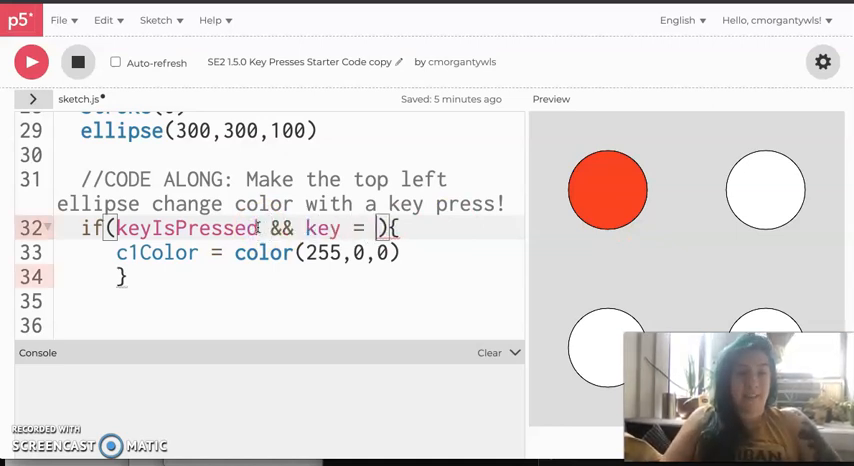
{"action": "type", "text": "="}
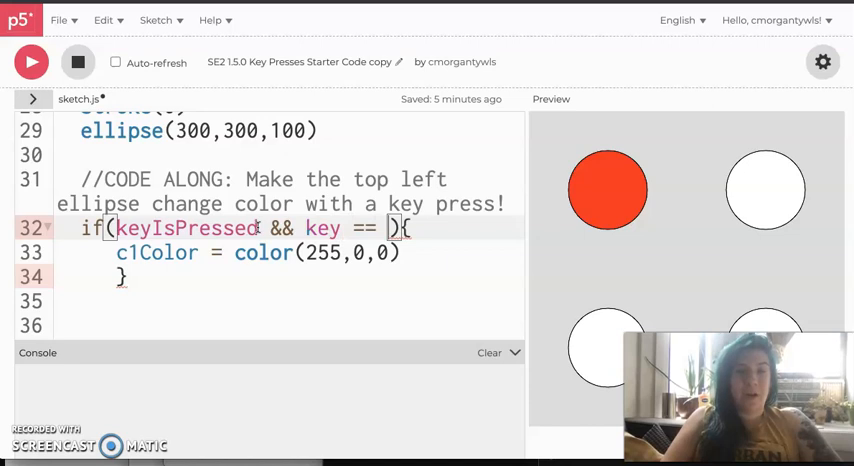
{"action": "type", "text": "'r'"}
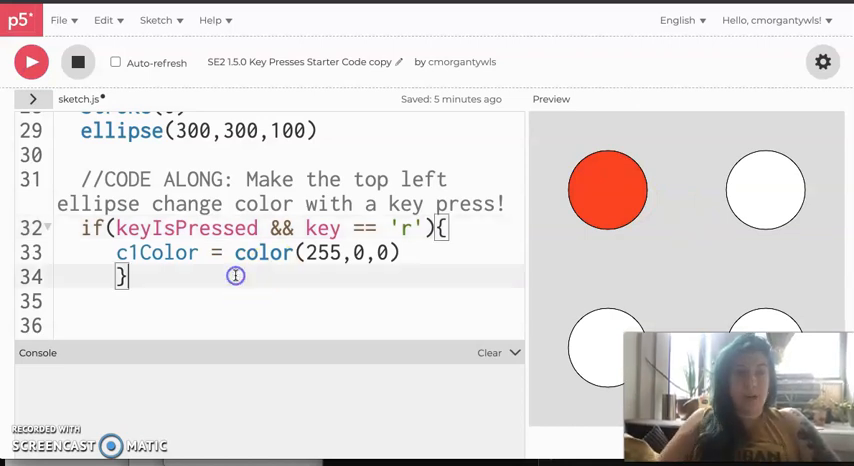
{"action": "type", "text": "else if"}
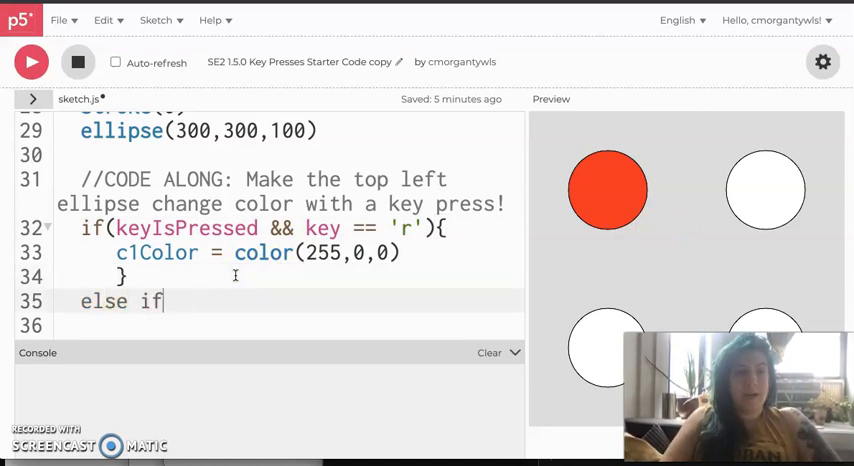
- Complete else if(keyIsPressed && key == 'b'){ c1Color = color(0,0,255) }
{"action": "type", "text": "(){"}
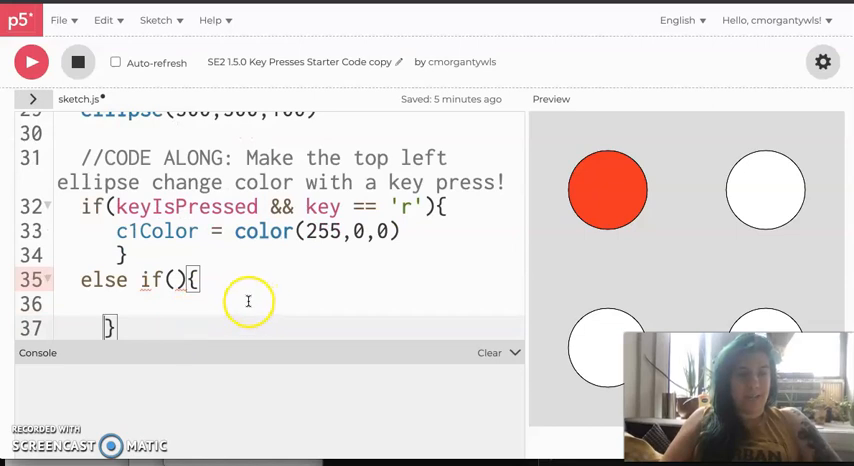
{"action": "mouse_move", "coordinate": [176, 280]}
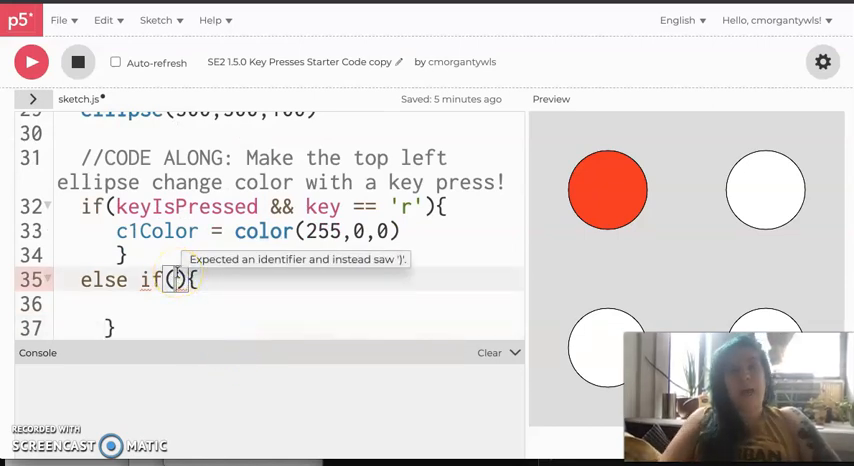
{"action": "type", "text": "keyIsPresse"}
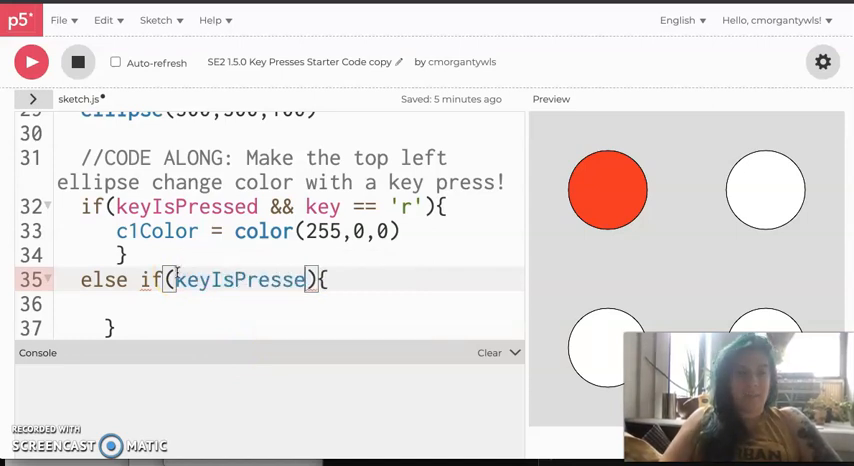
{"action": "type", "text": "&& key == 'b"}
{"action": "left_click", "coordinate": [290, 304]}
{"action": "type", "text": "c1"}
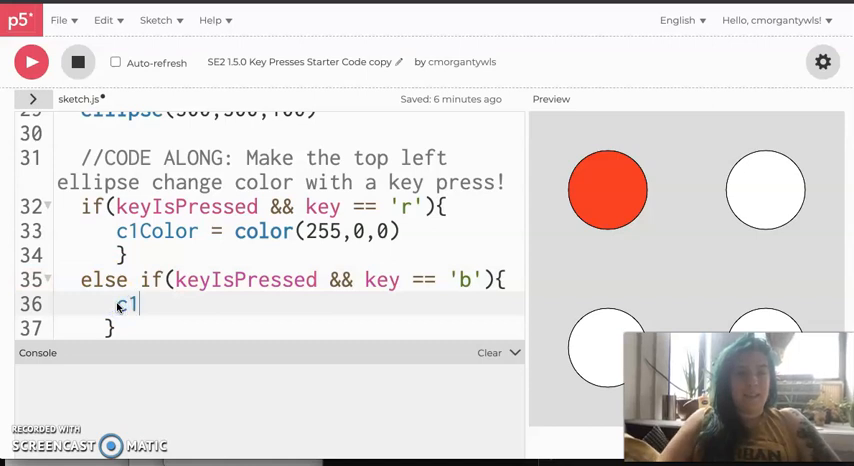
{"action": "type", "text": "Color = color("}
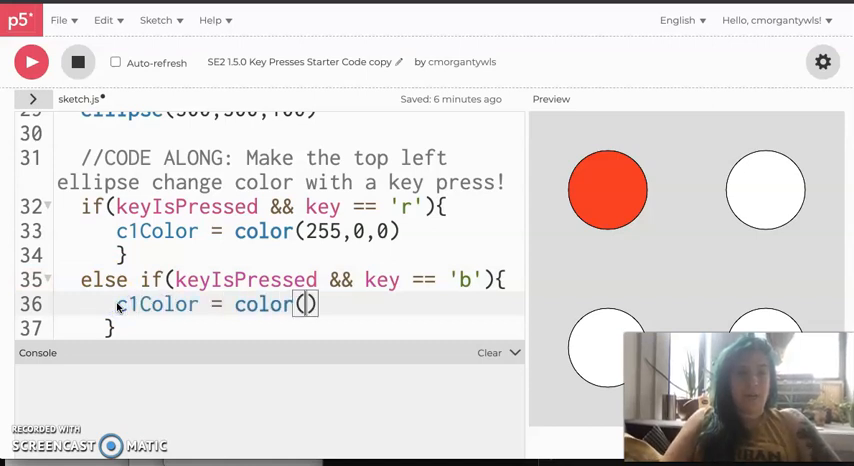
{"action": "type", "text": "0,0,255"}
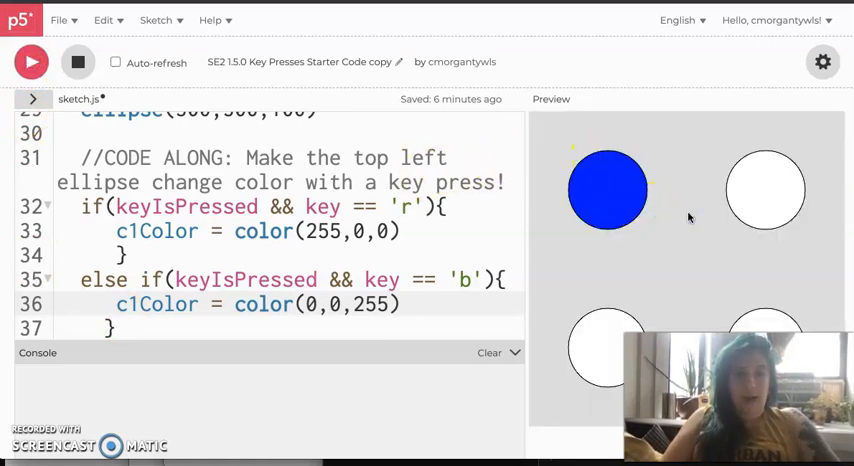
- Press r then b to switch the top-left circle from red back to blue
{"action": "key", "text": "r"}
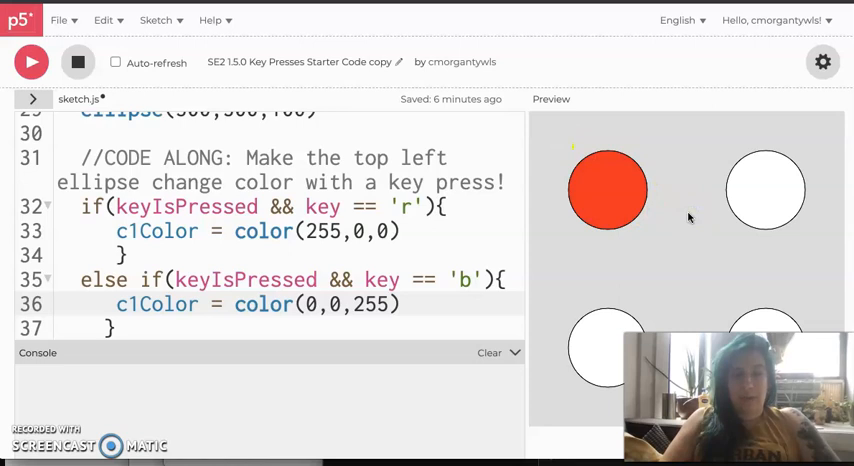
{"action": "key", "text": "b"}
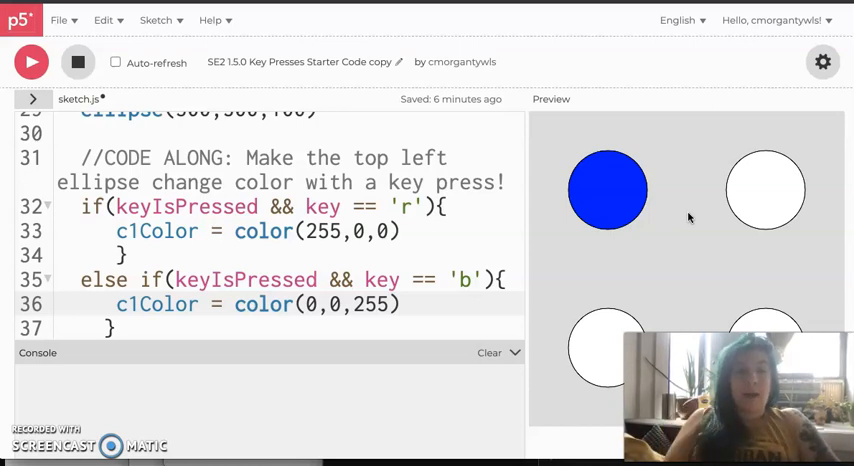
{"action": "scroll", "scroll_direction": "down", "scroll_amount": 3}
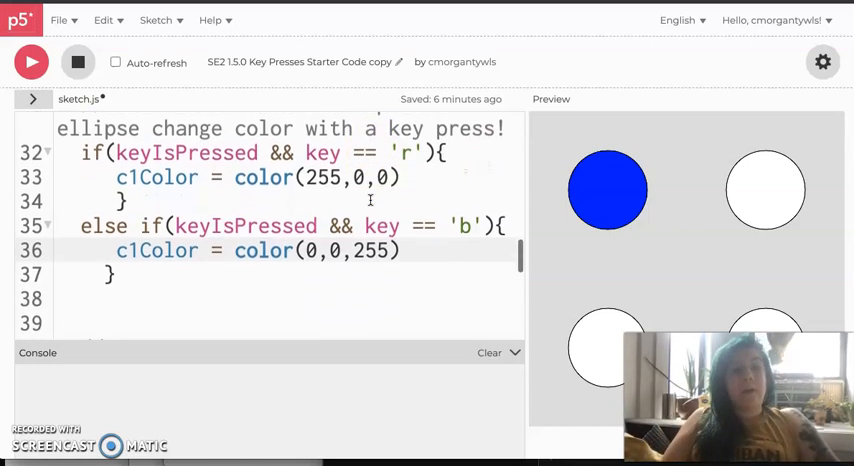
{"action": "scroll", "scroll_direction": "down", "scroll_amount": 3}
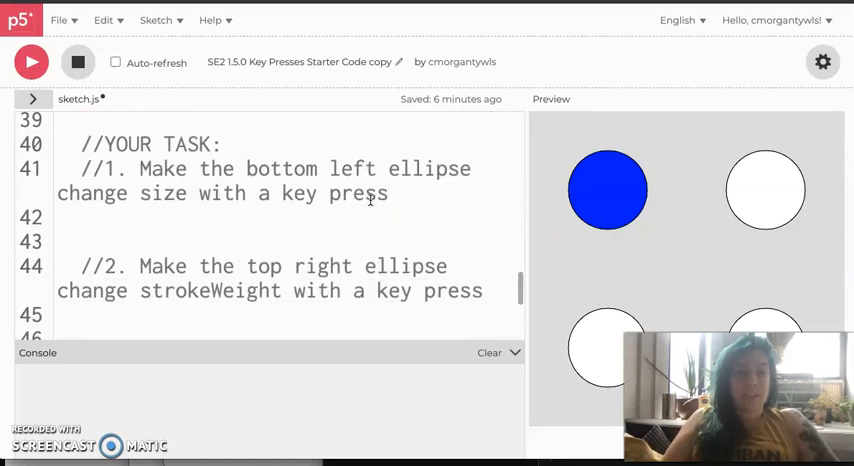
{"action": "scroll", "scroll_direction": "down", "scroll_amount": 3}
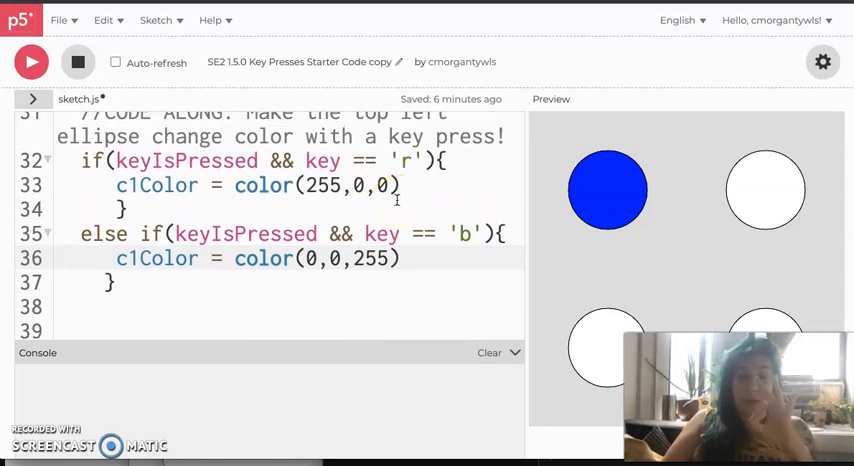
{"action": "mouse_move", "coordinate": [620, 220]}
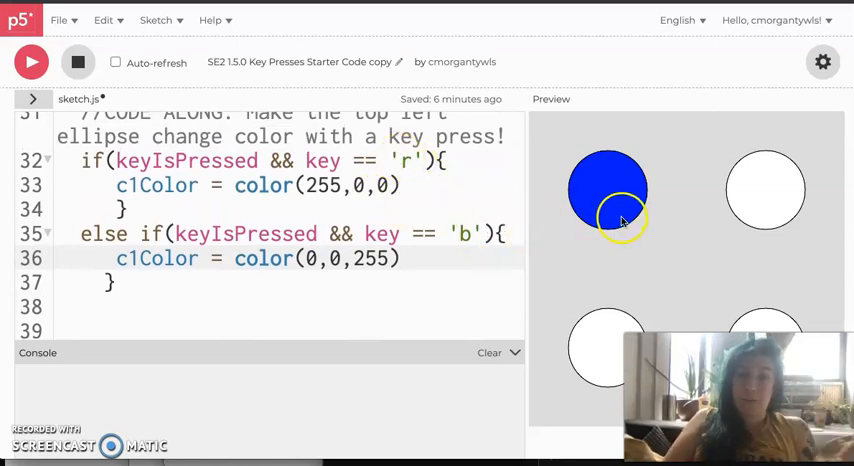